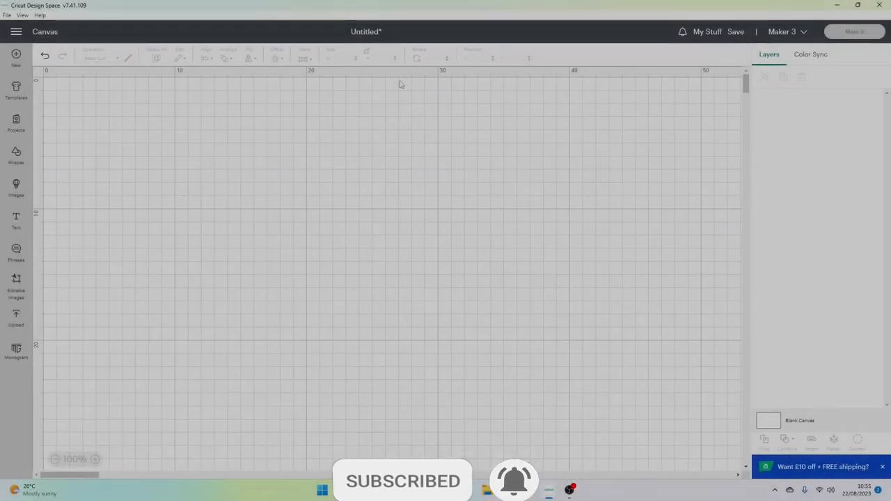
- Add the Bride Groom Kissing silhouette and the purple Rolled Flower Rose from the image library
{"action": "left_click", "coordinate": [16, 188]}
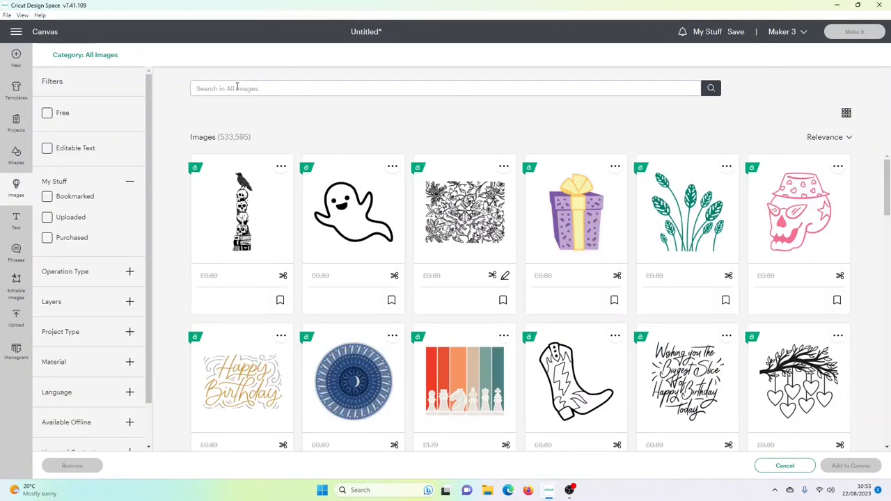
{"action": "type", "text": "bride & Groom"}
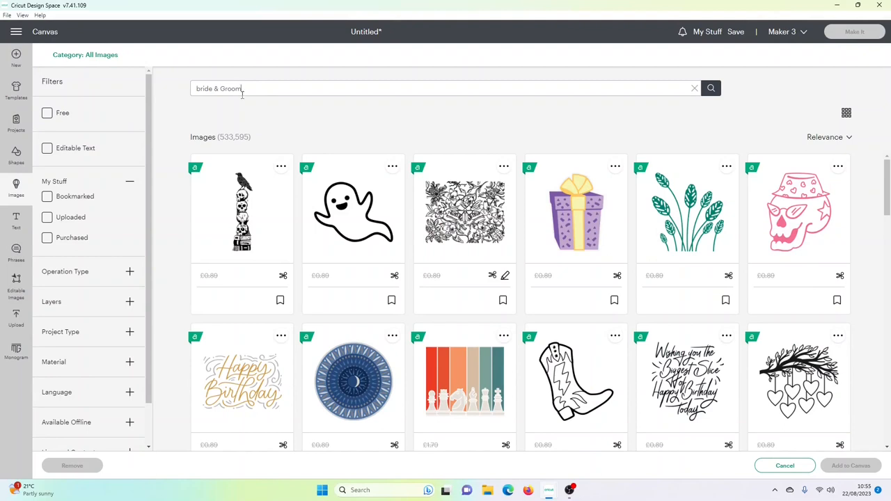
{"action": "left_click", "coordinate": [711, 88]}
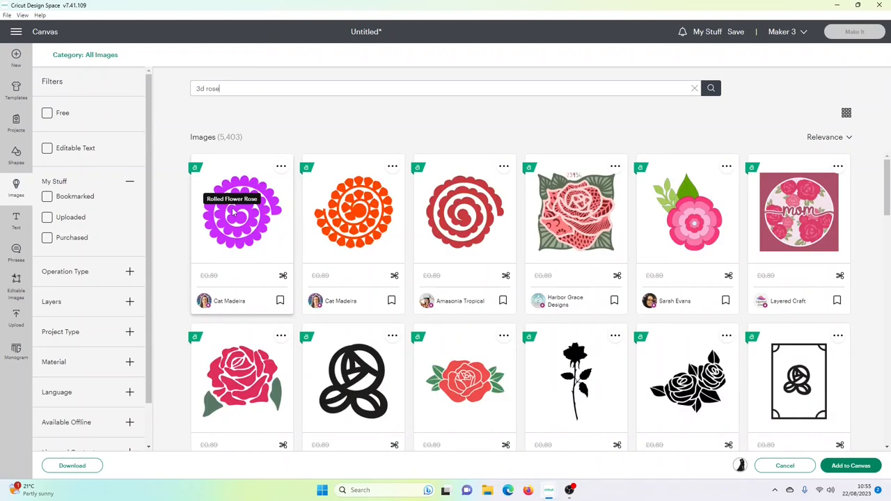
{"action": "left_click", "coordinate": [242, 211]}
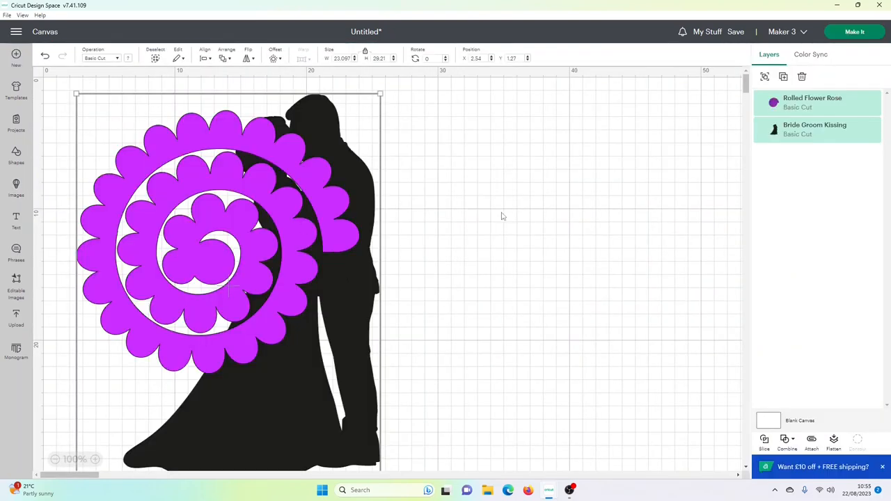
- Move the rose beside the couple and shrink it to about 8 cm
{"action": "left_click_drag", "start_coordinate": [230, 240], "coordinate": [533, 233]}
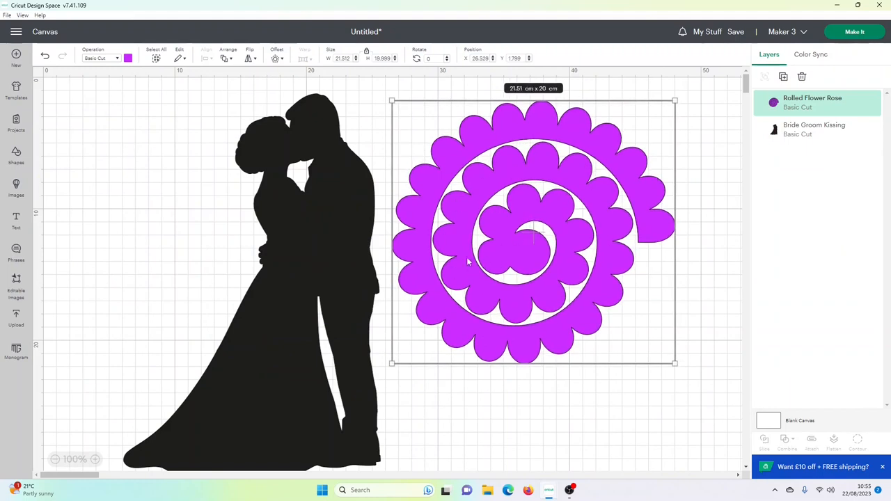
{"action": "mouse_move", "coordinate": [736, 215]}
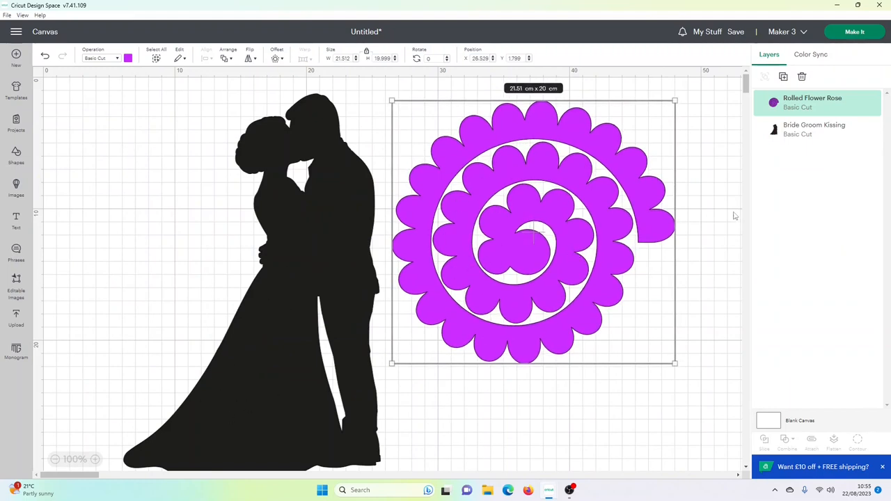
{"action": "left_click_drag", "start_coordinate": [674, 363], "coordinate": [571, 266]}
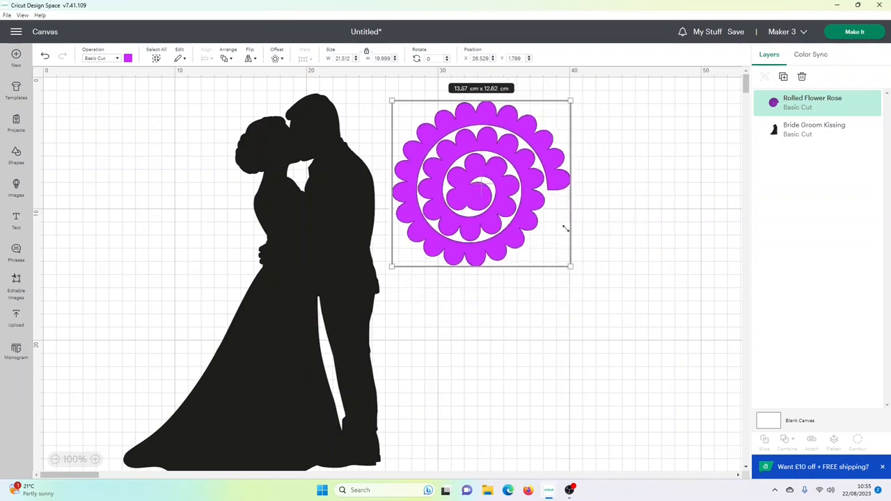
{"action": "left_click_drag", "start_coordinate": [570, 266], "coordinate": [483, 183]}
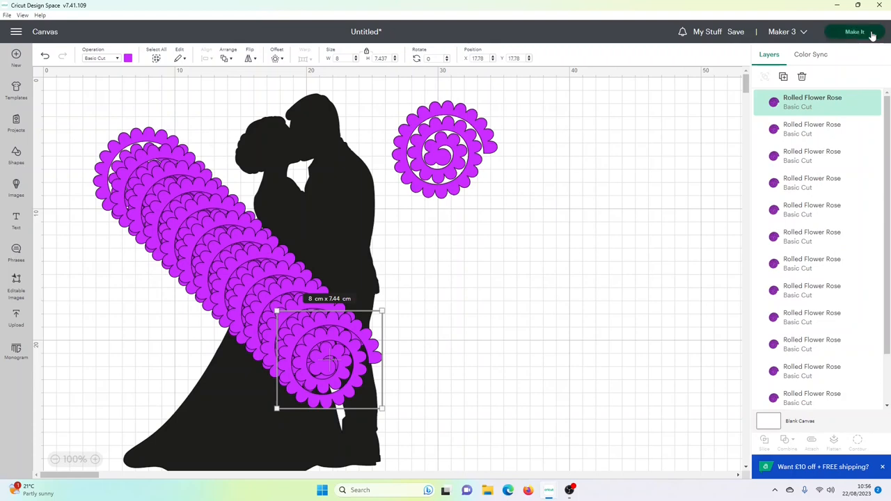
- Send the design to Make It and move a rose from mat 3 onto mat 2
{"action": "left_click", "coordinate": [854, 32]}
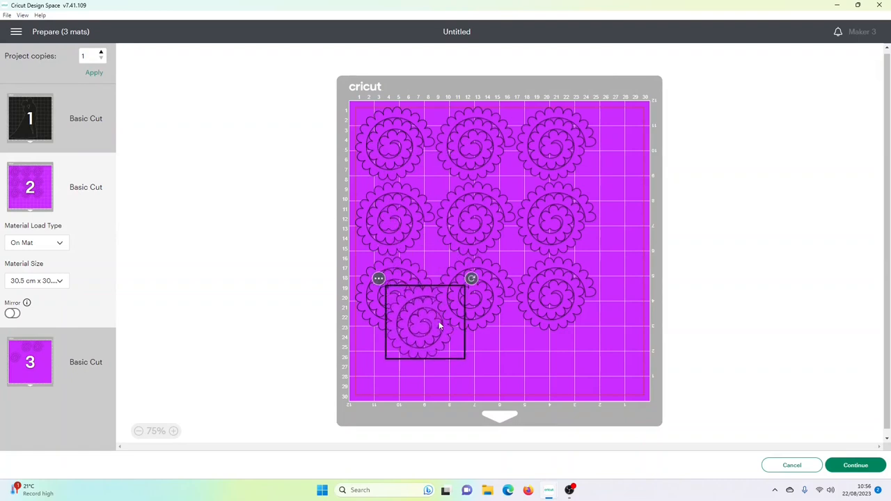
{"action": "left_click_drag", "start_coordinate": [424, 322], "coordinate": [430, 359]}
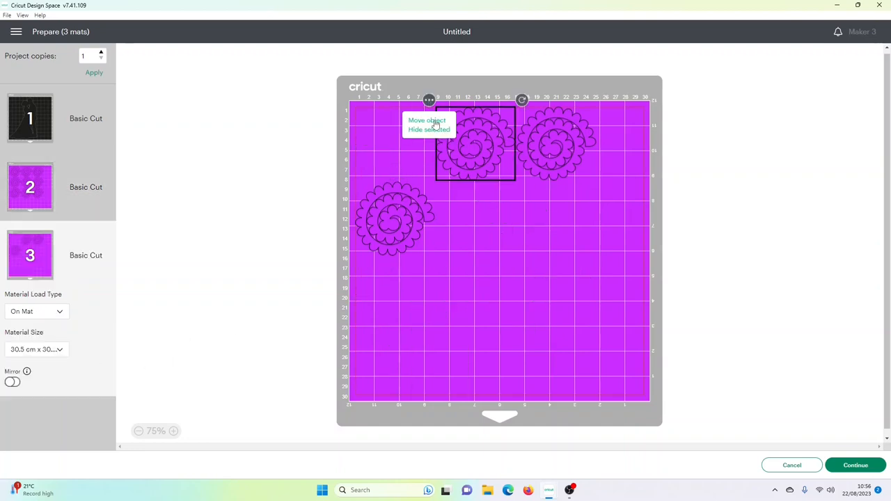
{"action": "left_click", "coordinate": [426, 121]}
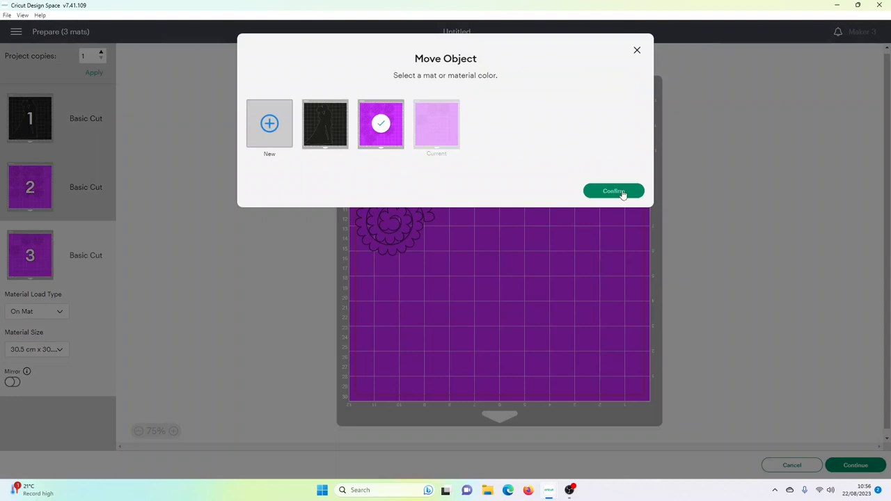
{"action": "left_click", "coordinate": [613, 190]}
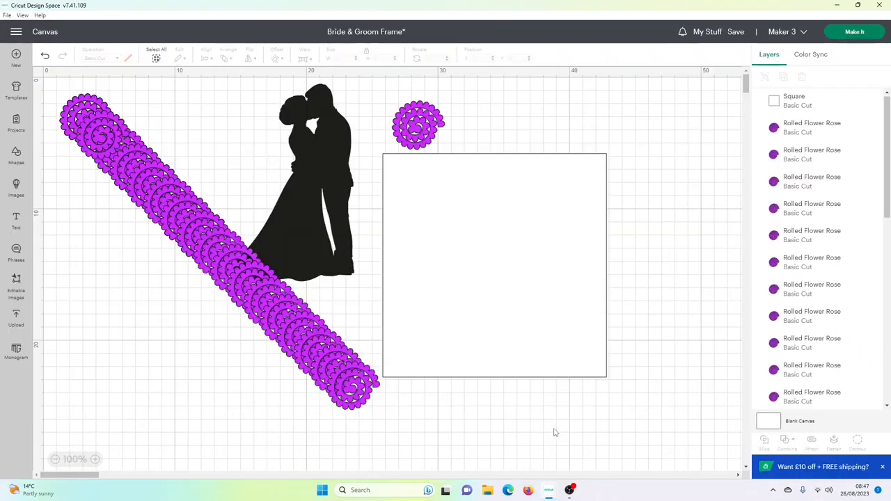
{"action": "mouse_move", "coordinate": [506, 355]}
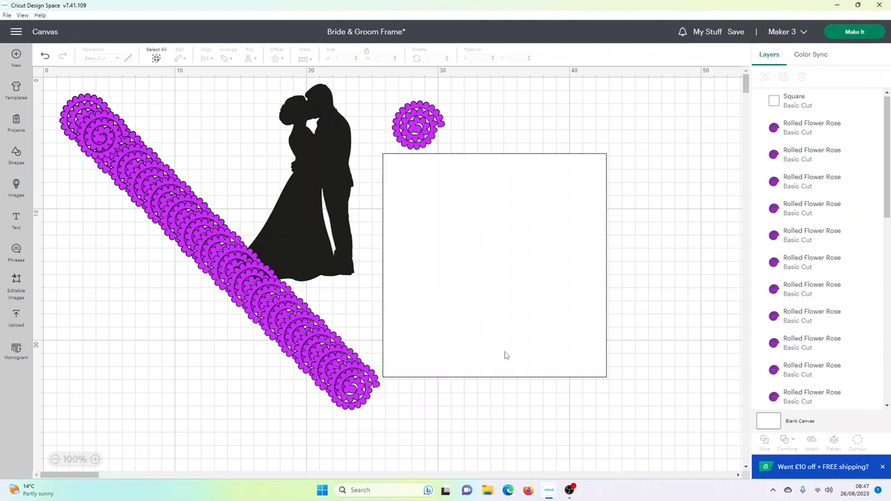
{"action": "mouse_move", "coordinate": [506, 347]}
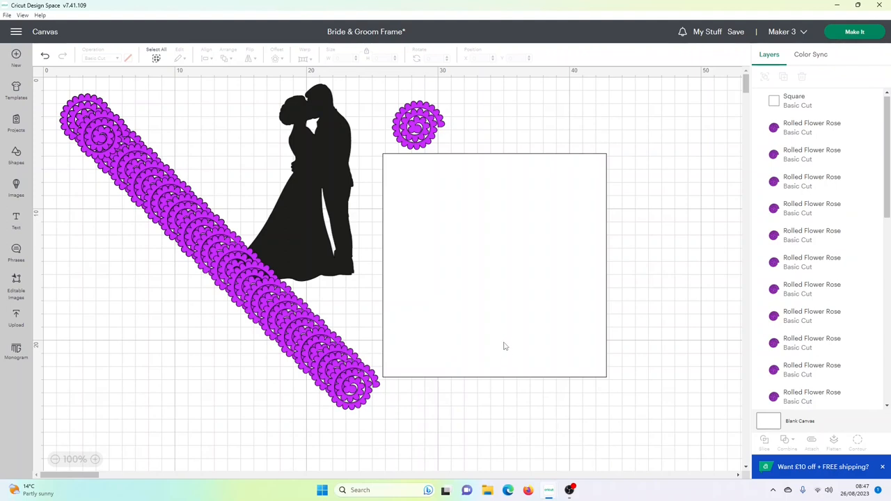
{"action": "mouse_move", "coordinate": [316, 216]}
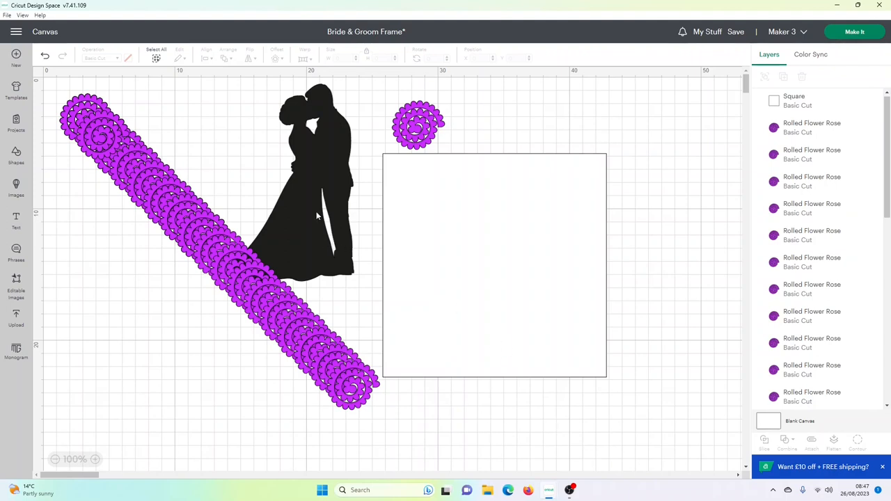
{"action": "left_click", "coordinate": [854, 31]}
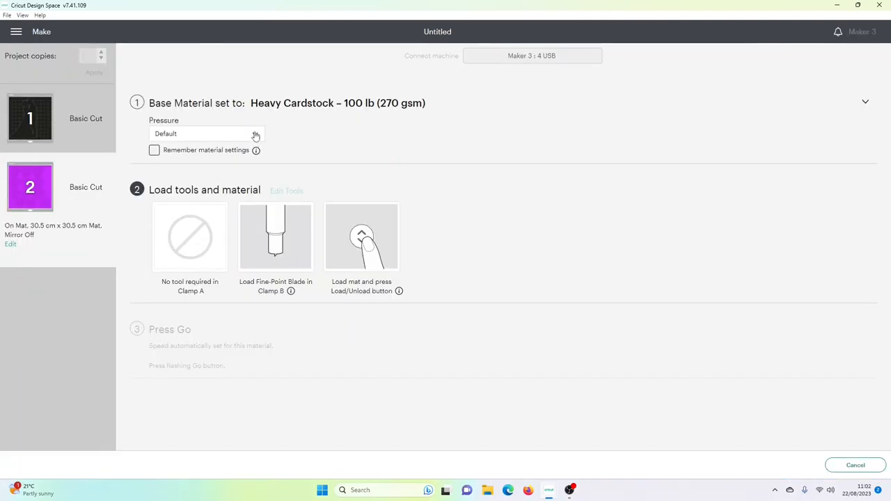
- Set the Heavy Cardstock cutting pressure to More
{"action": "left_click", "coordinate": [206, 133]}
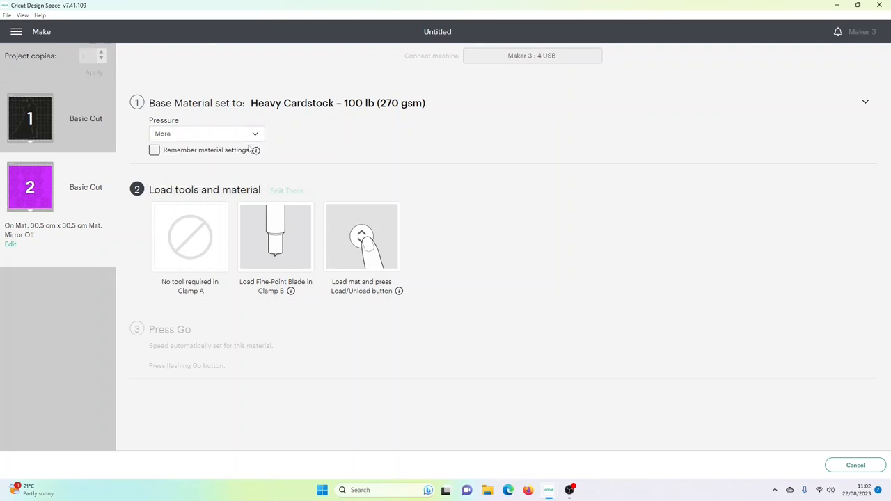
{"action": "mouse_move", "coordinate": [303, 137]}
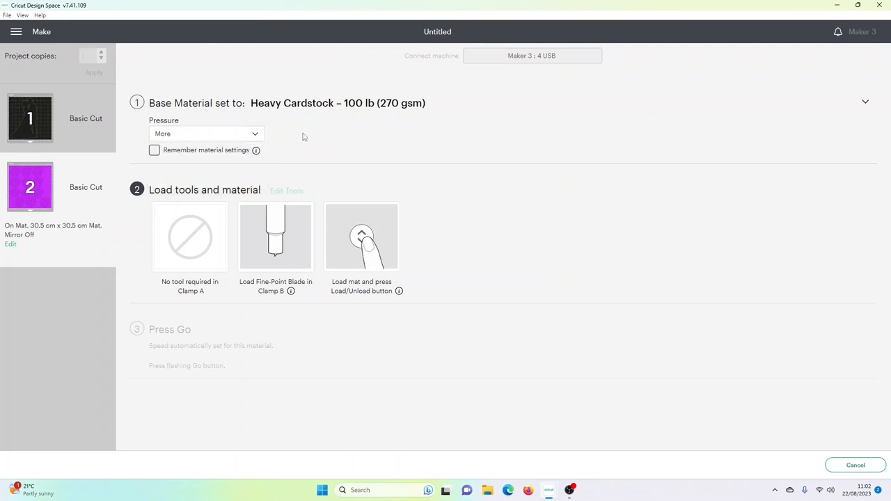
{"action": "mouse_move", "coordinate": [295, 141]}
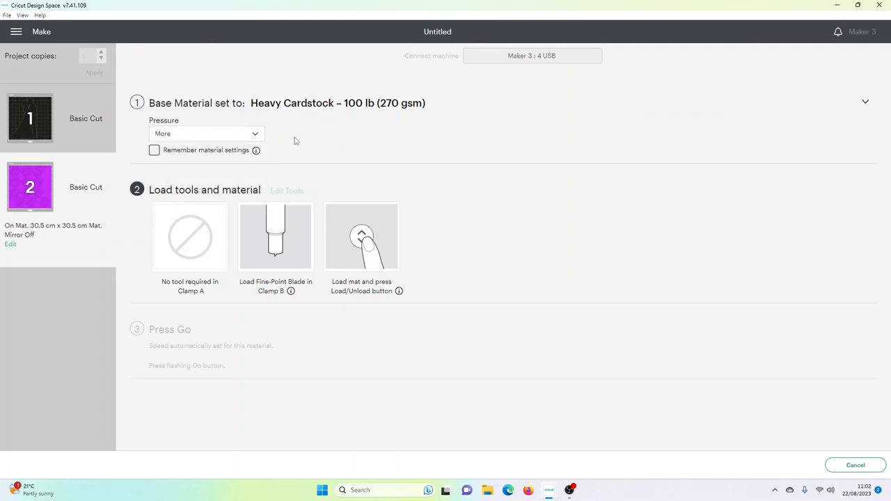